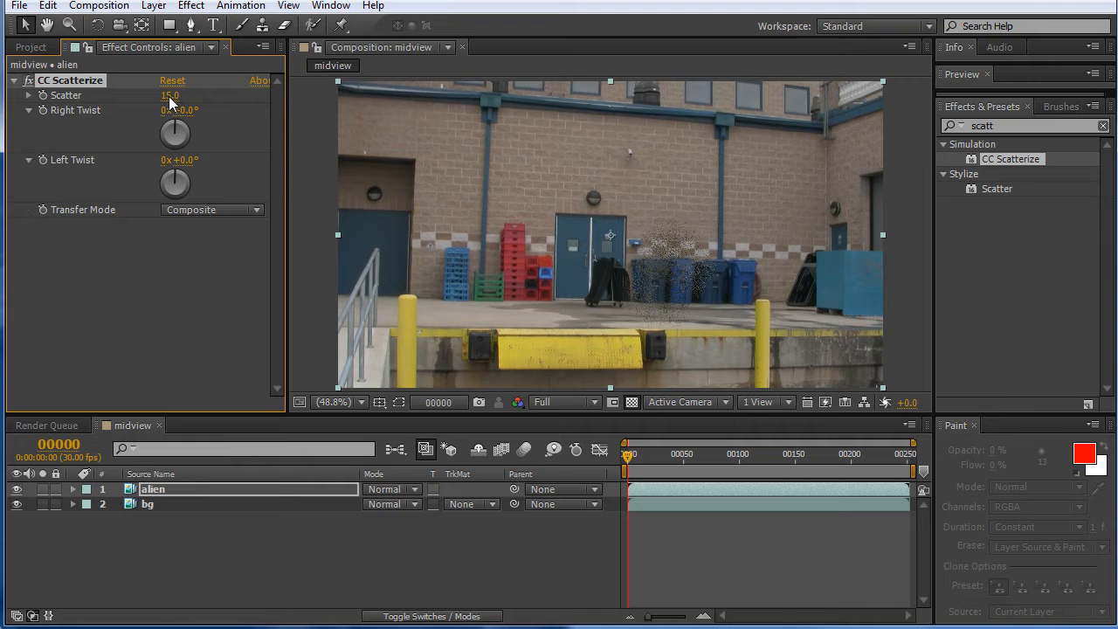
- Show the midview composition with the blue hologram alien over the loading-dock plate
left_click_drag(172, 95, 160, 94)
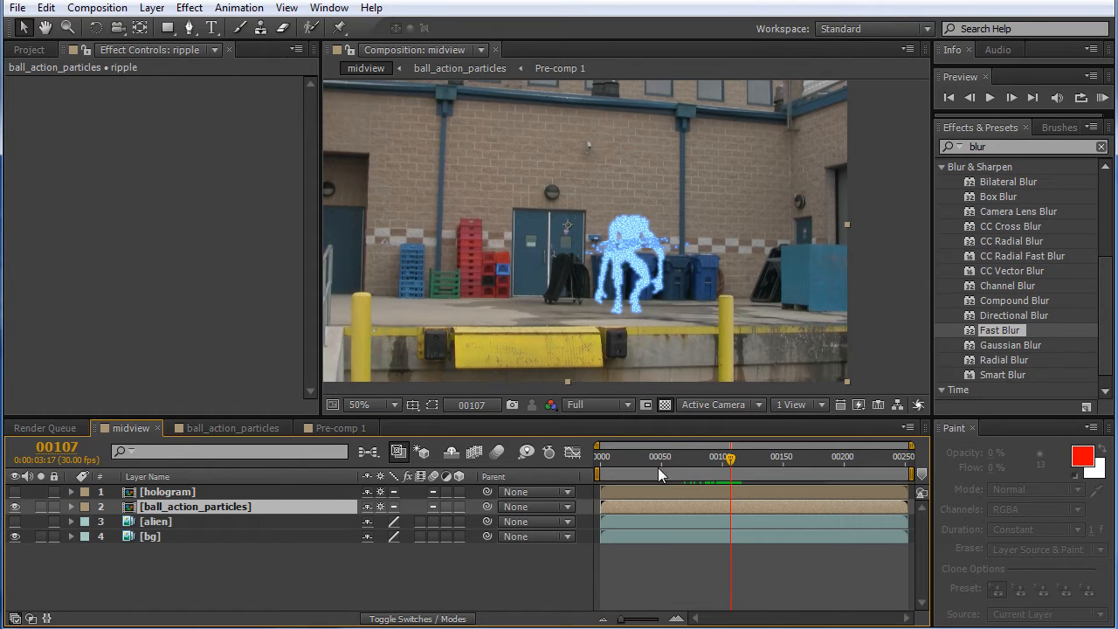
- Bring up the fractalMattePC composition with its Advanced Lightning layer selected
left_click(559, 68)
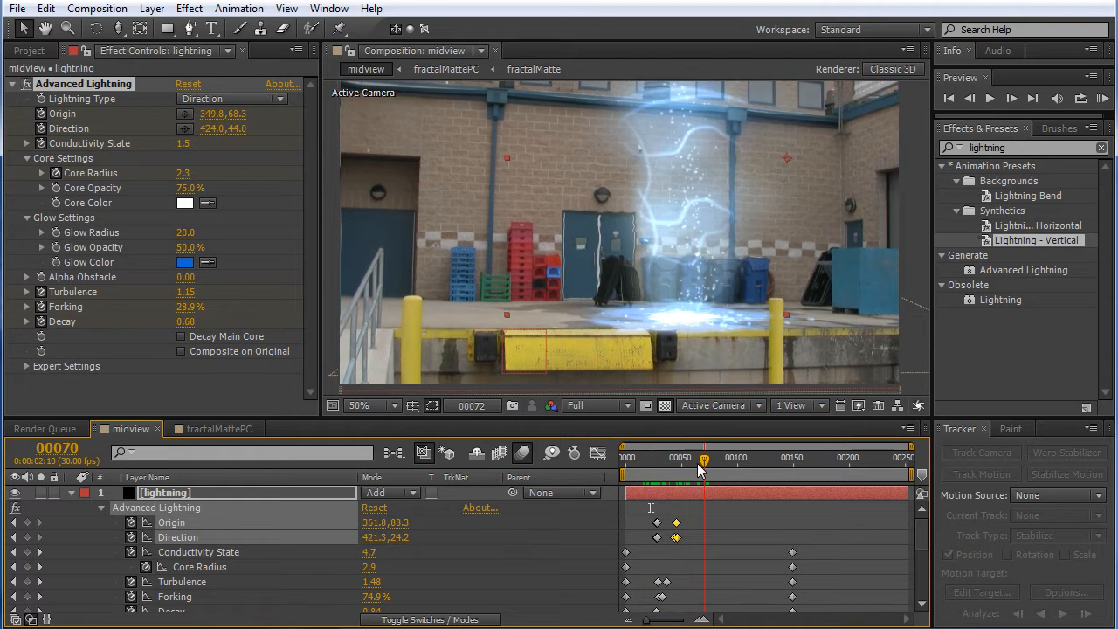
- Scrub the timeline back from frame 70 to around frame 20, before the bolt appears
left_click_drag(704, 457, 661, 458)
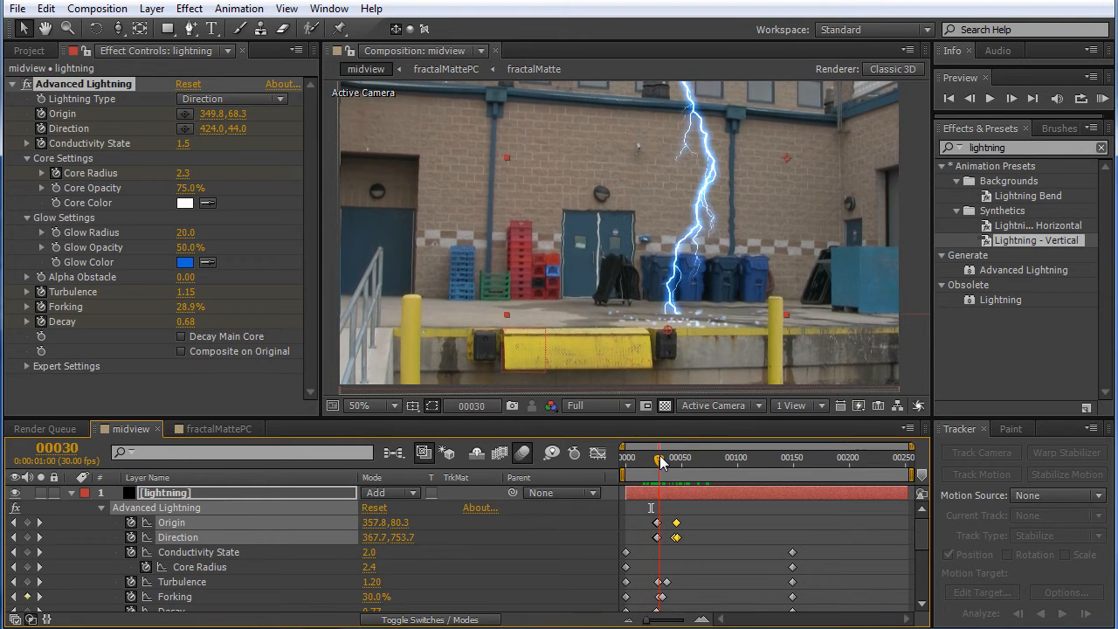
left_click_drag(657, 457, 650, 458)
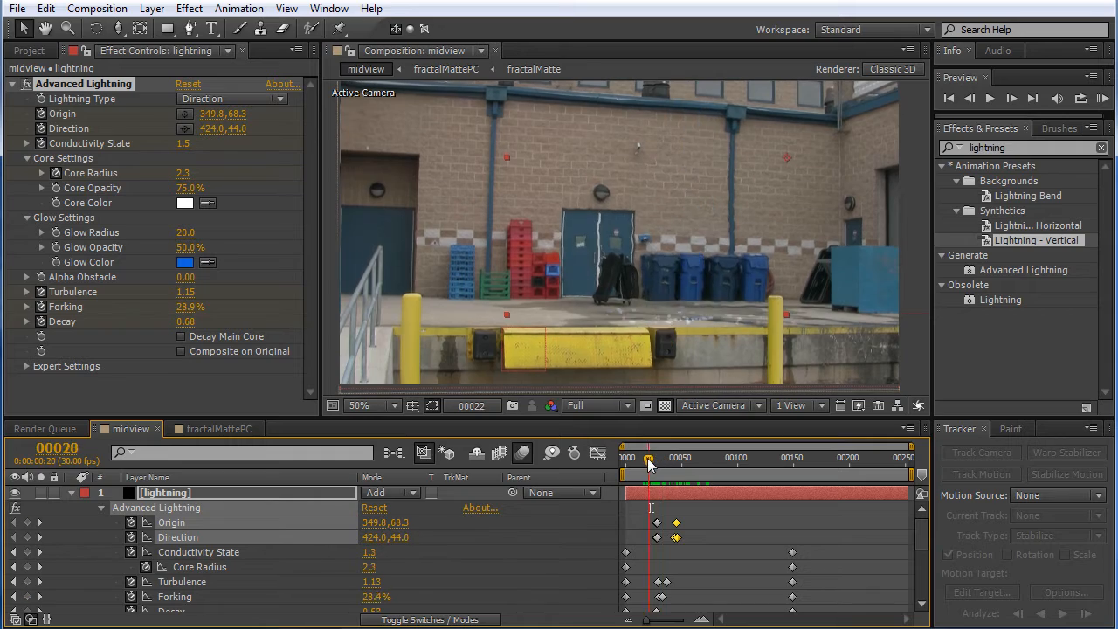